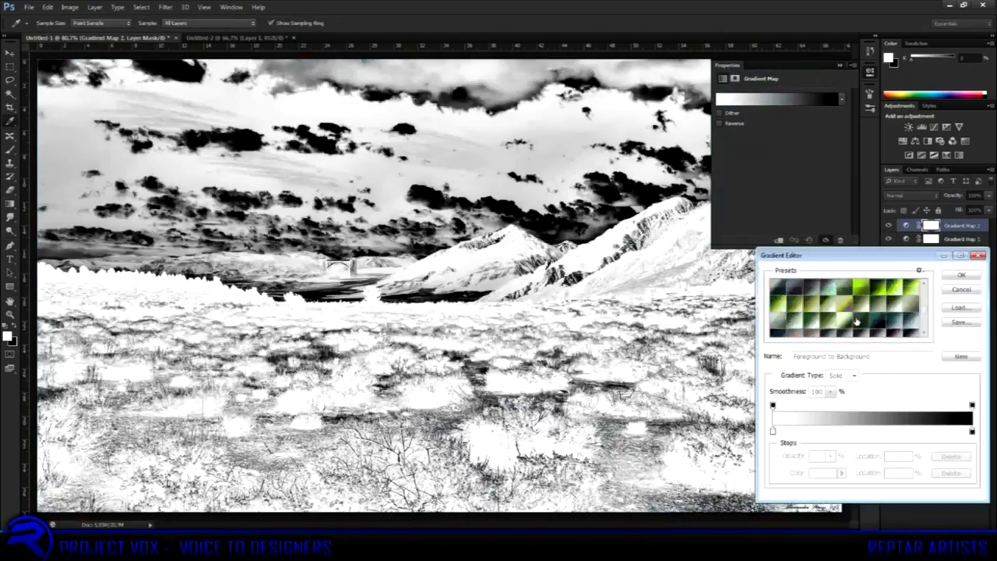
Step: Choose a preset gradient for the Gradient Map adjustment
{"action": "left_click", "coordinate": [962, 274]}
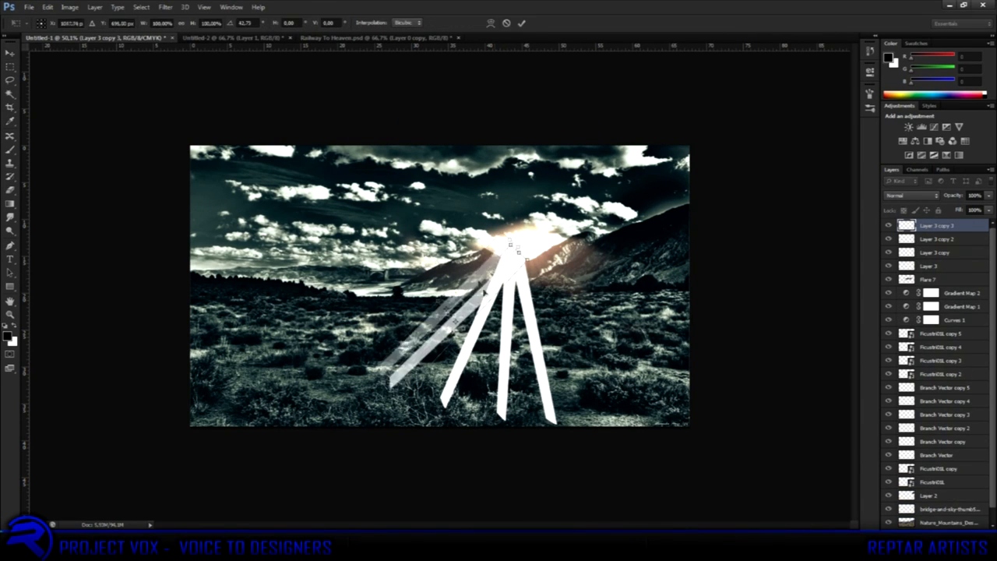
Step: Commit the new angle of the white ray strips
{"action": "left_click", "coordinate": [165, 7]}
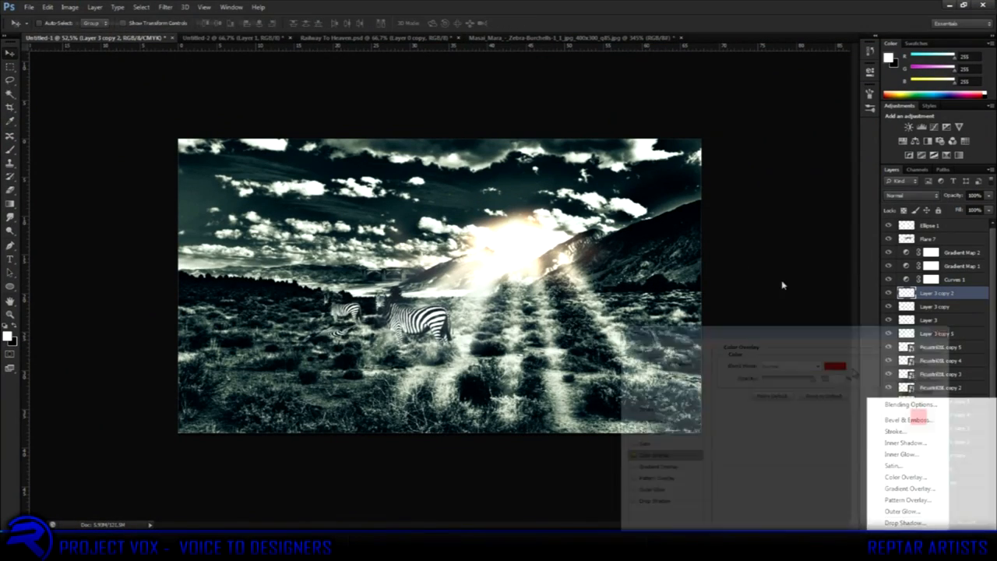
Step: Apply a black Color Overlay layer style to the ray layers
{"action": "left_click", "coordinate": [906, 477]}
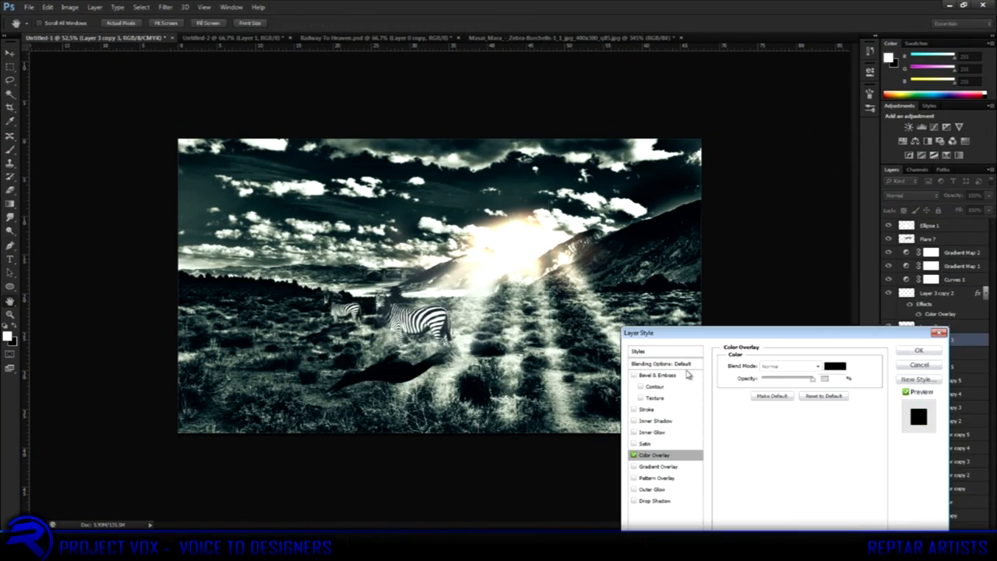
{"action": "left_click", "coordinate": [919, 350]}
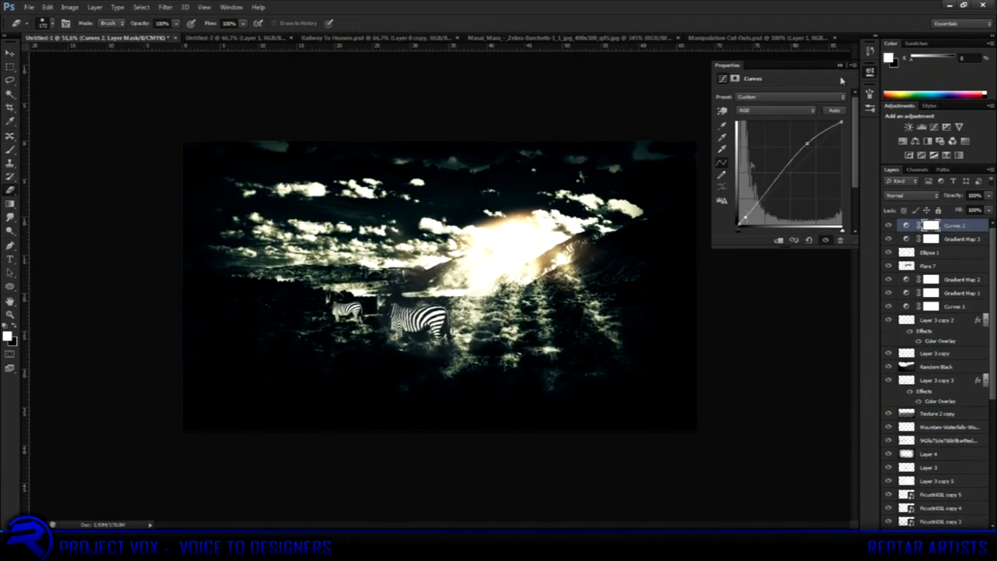
Step: Operate the top toolbar while adding ground texture and the text layer
{"action": "left_click", "coordinate": [752, 37]}
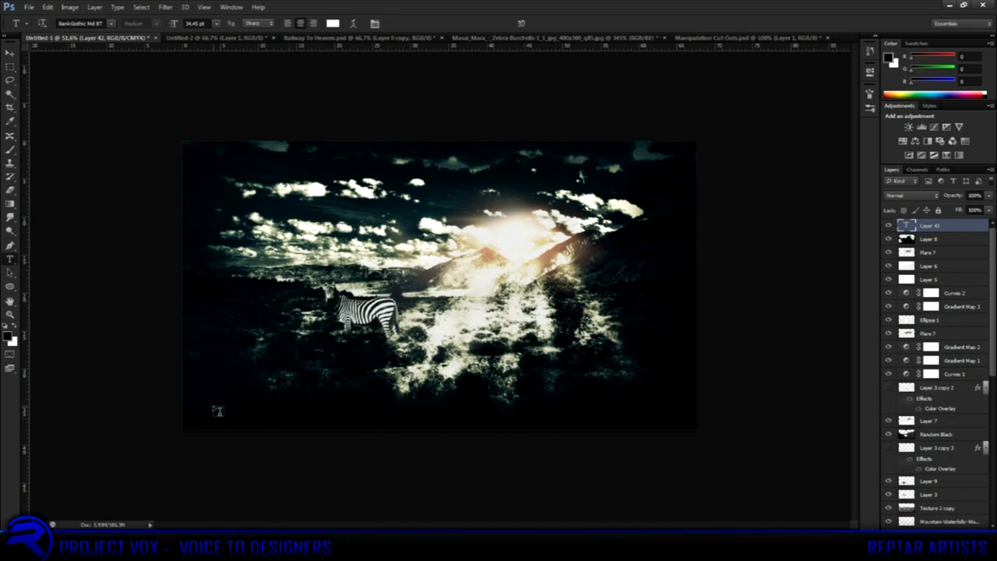
Step: Type the 'Designed By Them' signature and drag a white ellipse over it
{"action": "type", "text": "Designed By Them"}
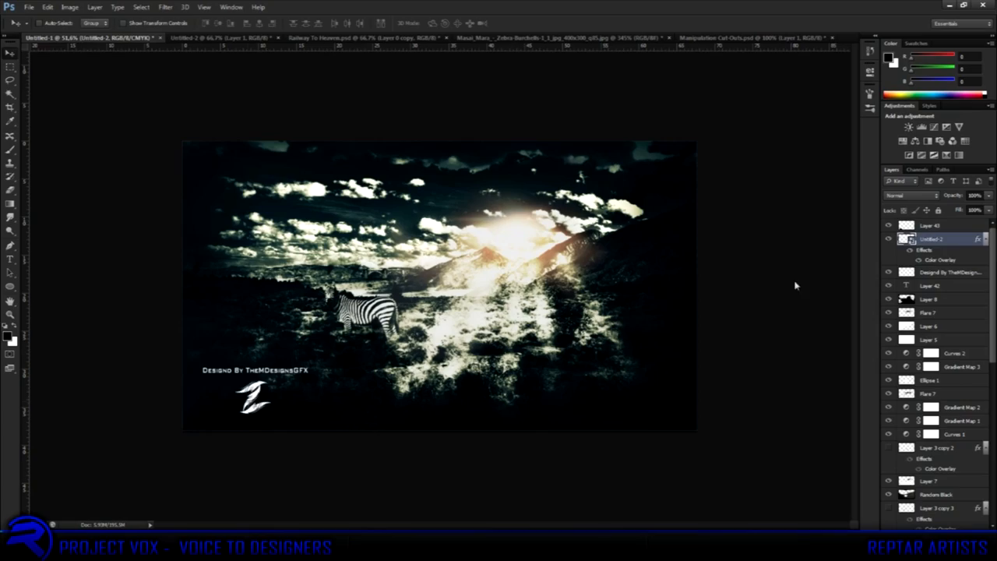
{"action": "left_click_drag", "start_coordinate": [199, 370], "coordinate": [316, 425]}
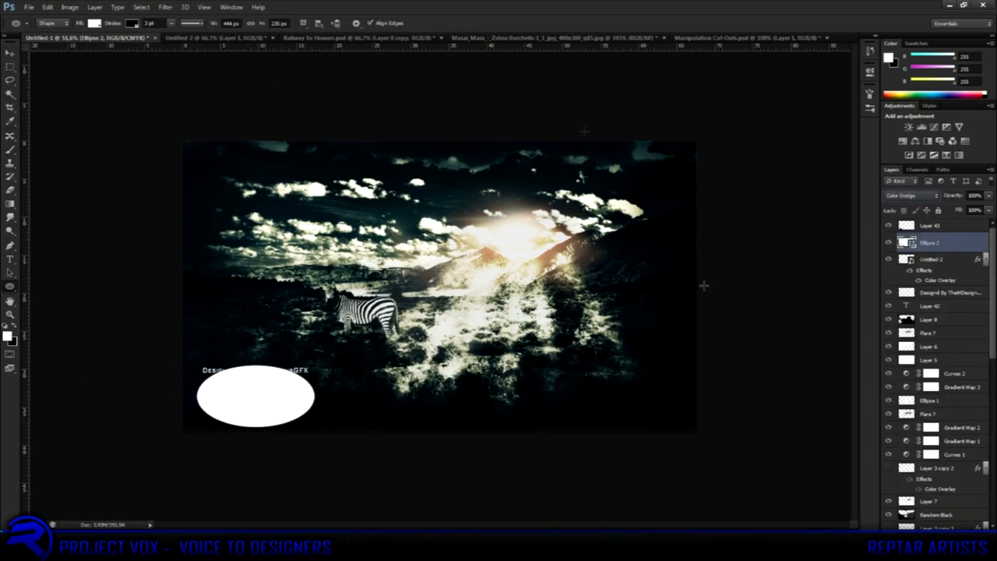